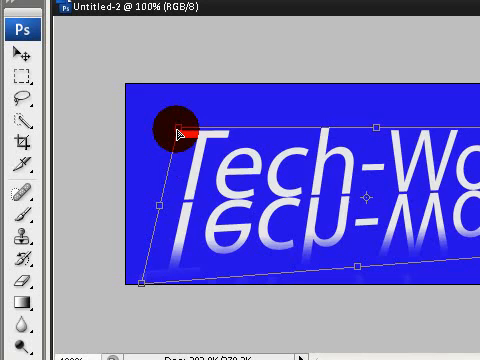
Step: Drag the text's top-left transform corner outward to remove the slant from its left edge
left_click_drag(170, 125, 140, 210)
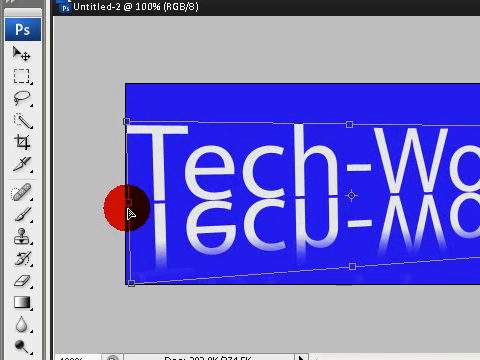